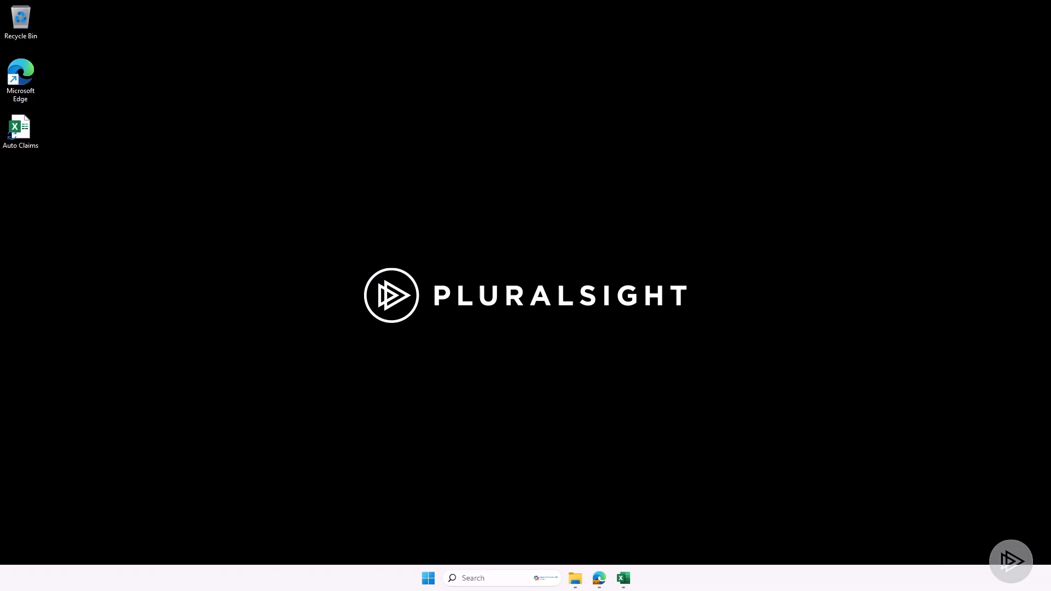
Step: Click into the Copilot prompt box beside the Auto Claims table
left_click(623, 578)
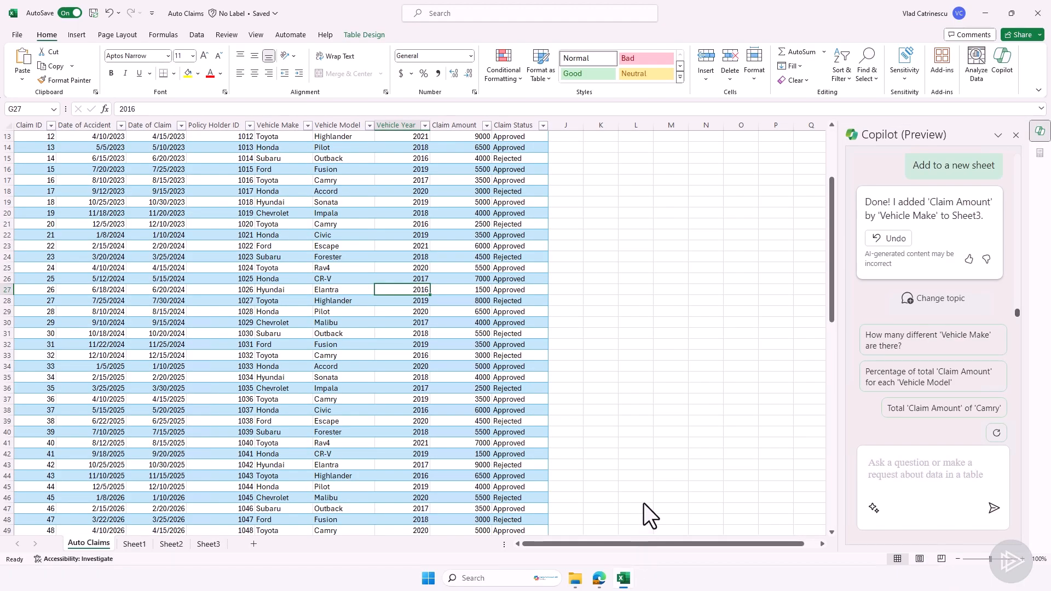
mouse_move(346, 275)
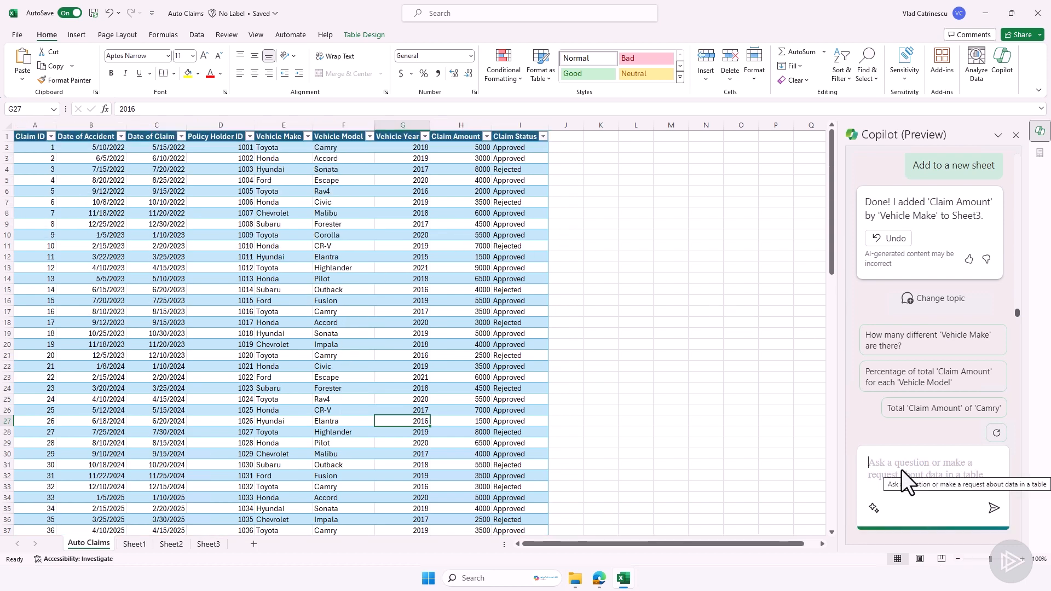
Step: Ask Copilot to bold the top 10 Claim Amount values, then review the bolded amounts
type("Bold the top 10 values in the Claim Amount column")
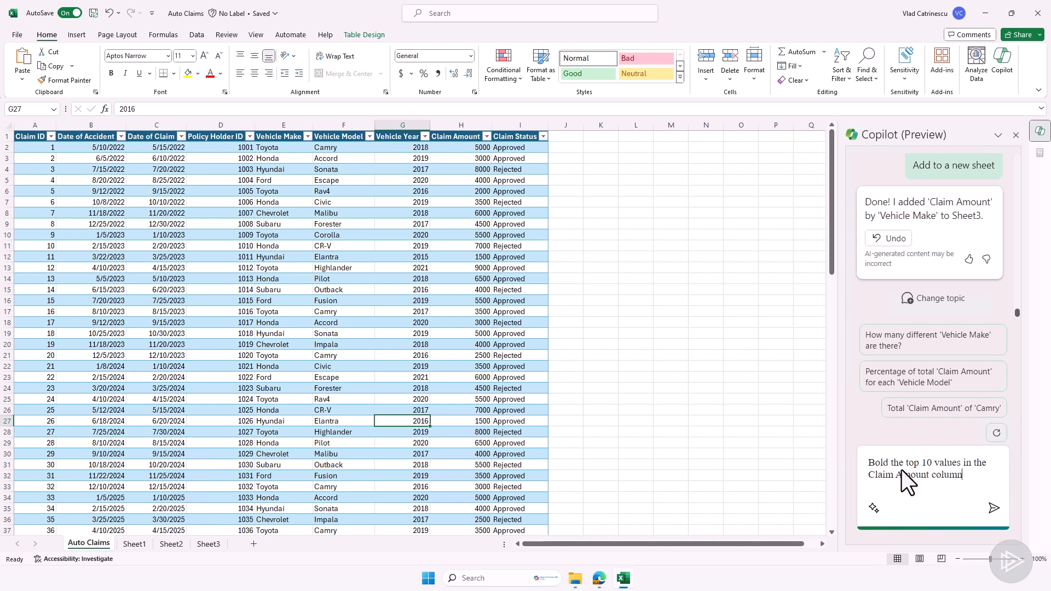
left_click(994, 507)
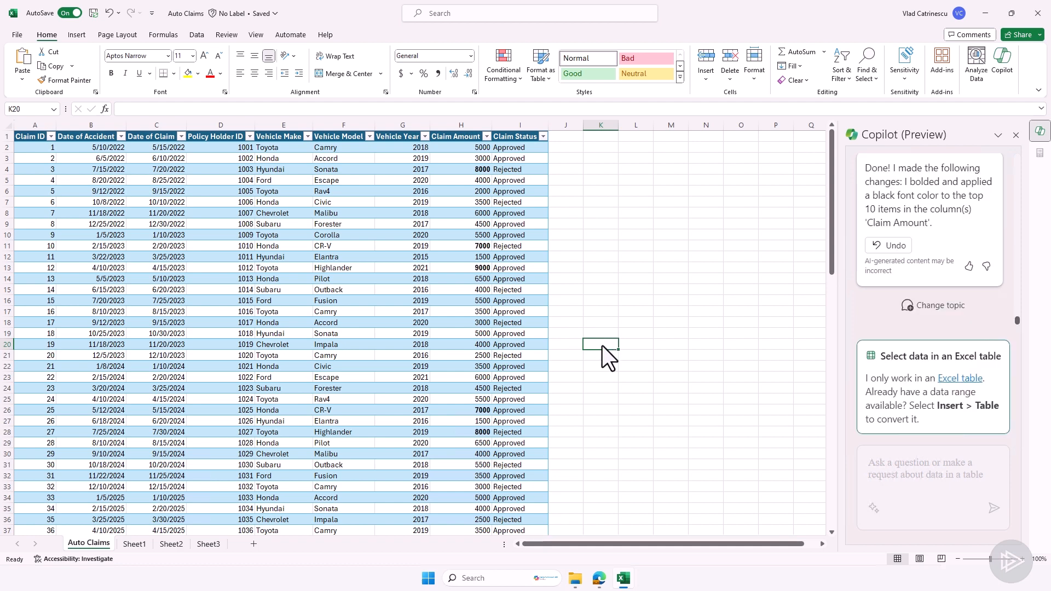
mouse_move(477, 182)
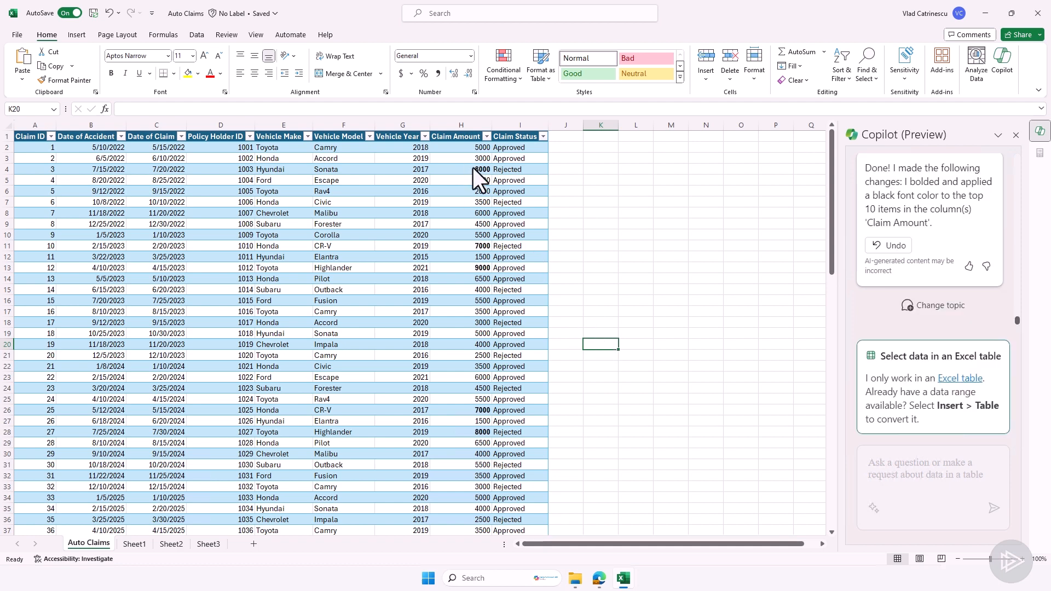
left_click(461, 169)
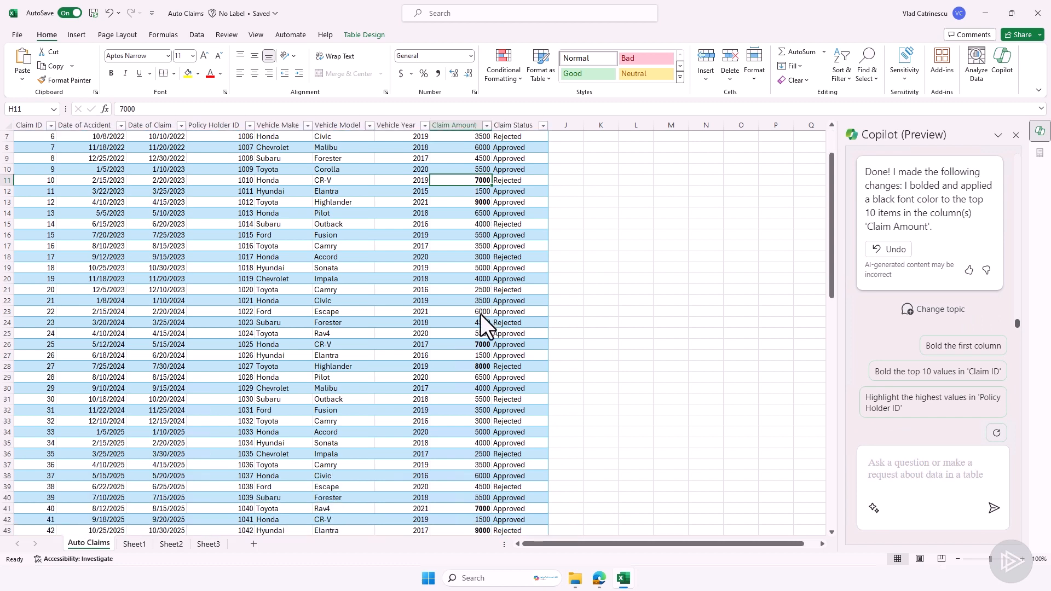
scroll("down", 3)
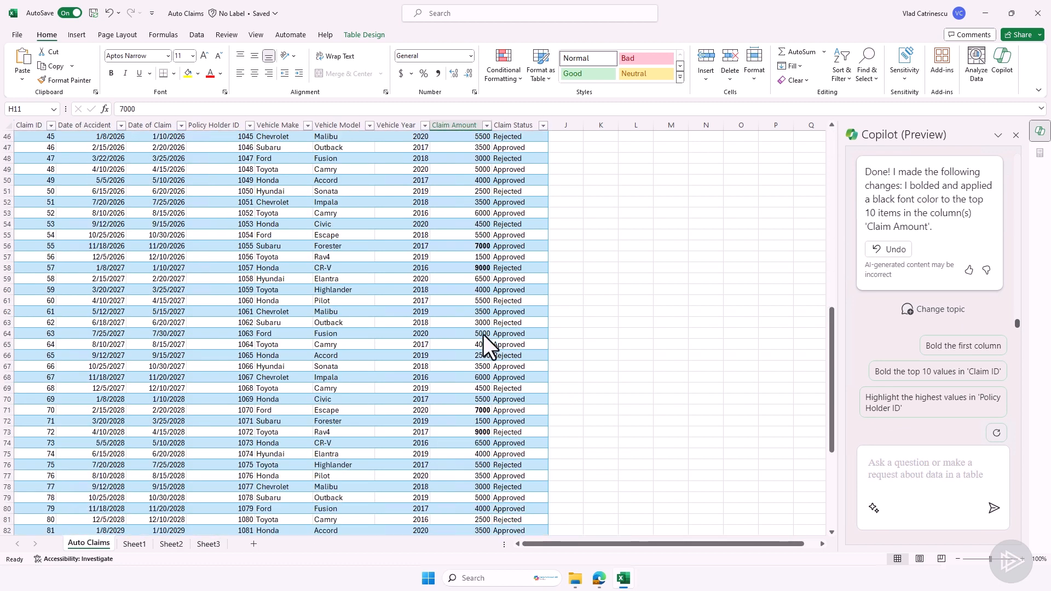
scroll("up", 3)
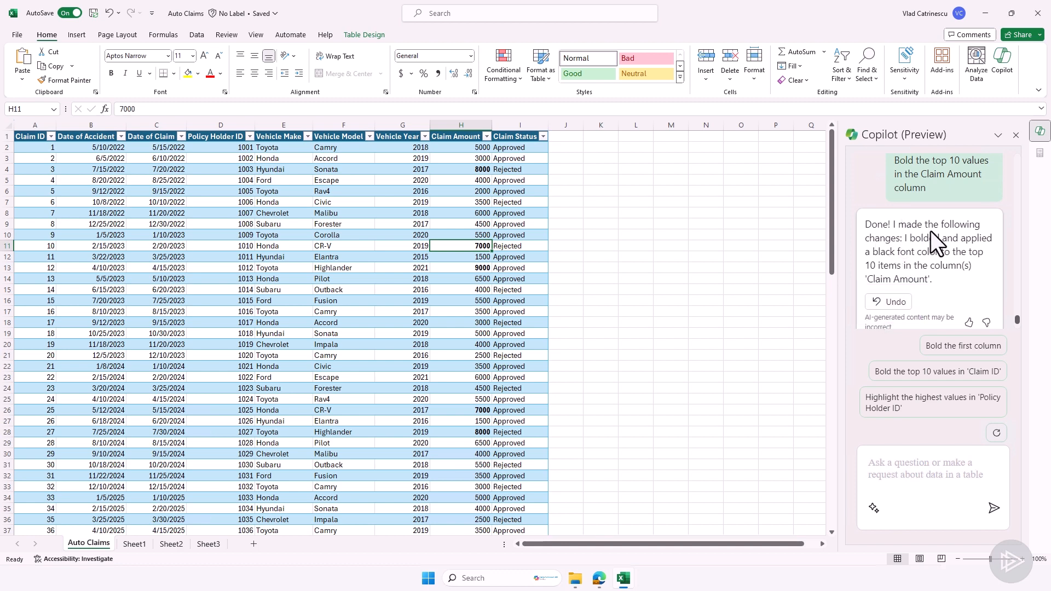
mouse_move(912, 248)
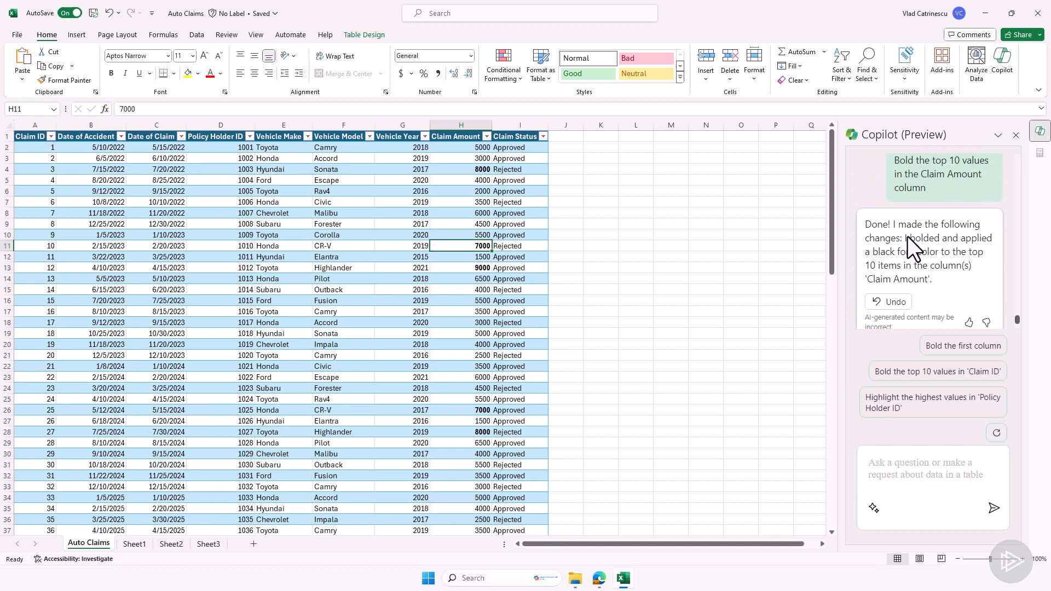
mouse_move(885, 269)
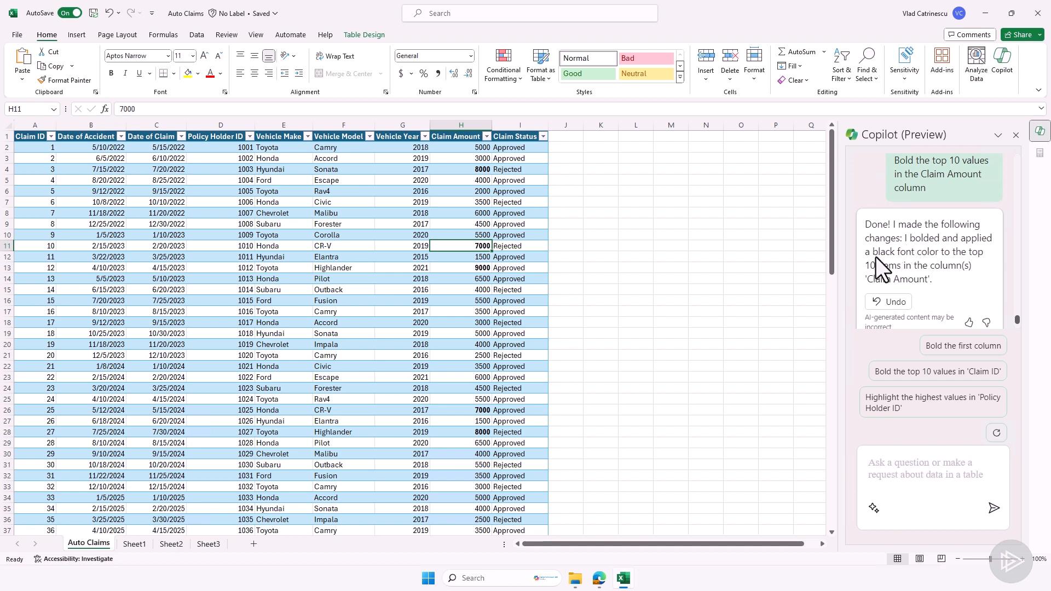
mouse_move(898, 279)
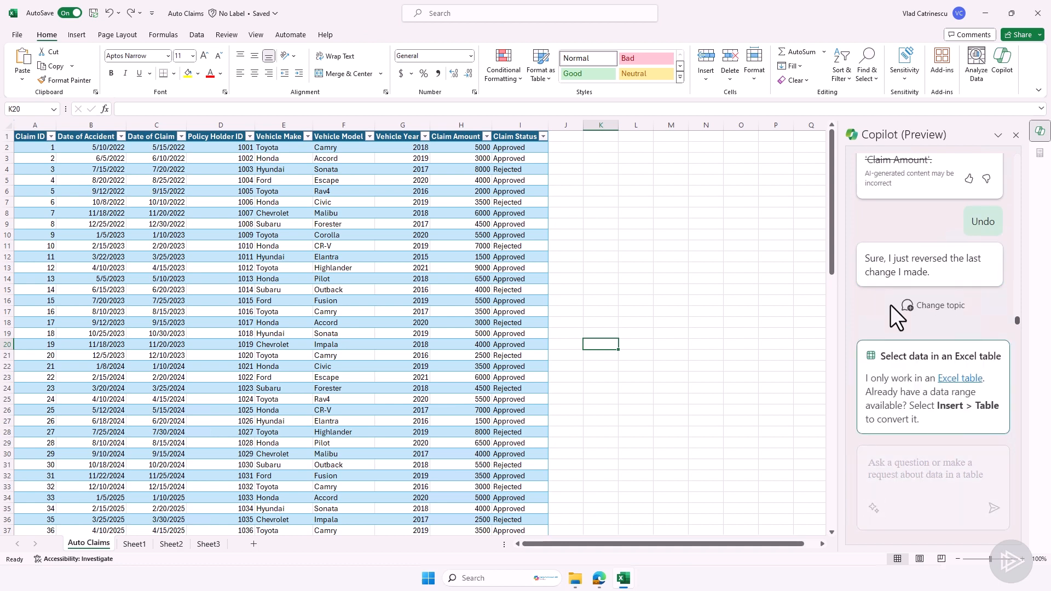
mouse_move(449, 290)
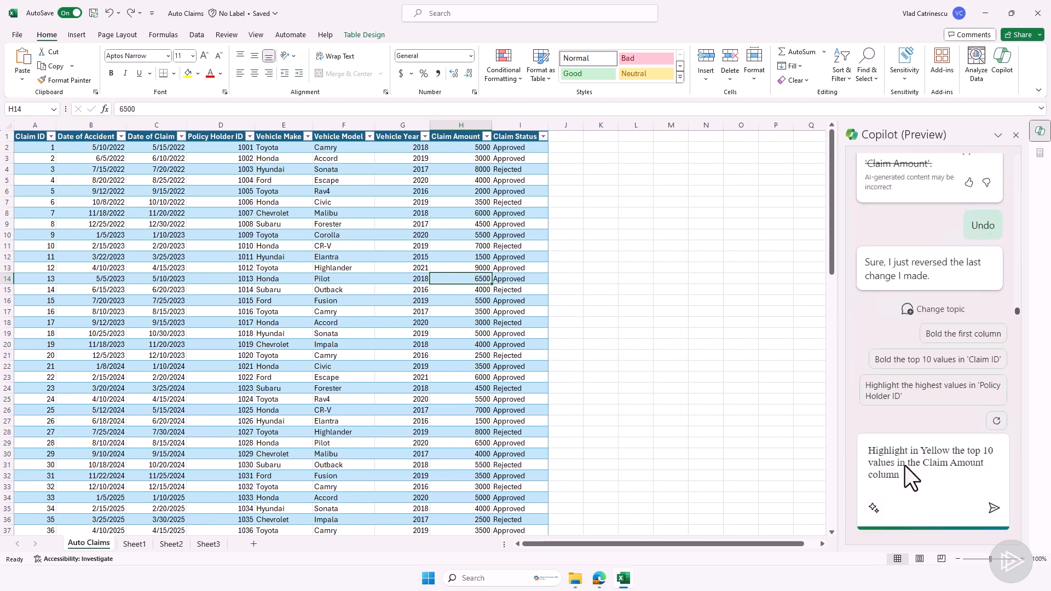
mouse_move(924, 490)
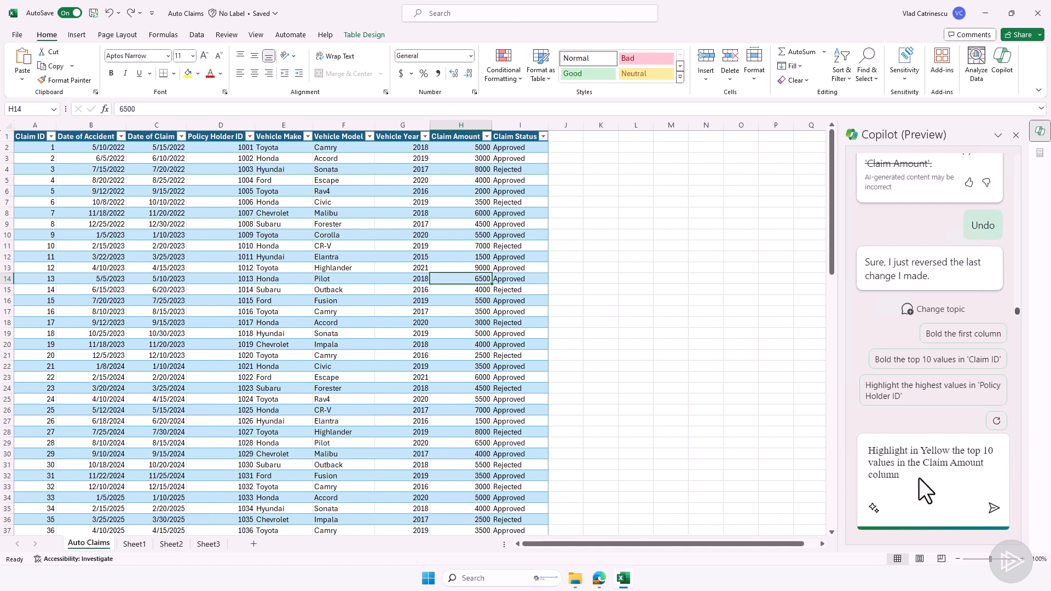
Step: Send Copilot the request to highlight the top 10 Claim Amounts yellow and check the table
left_click(992, 508)
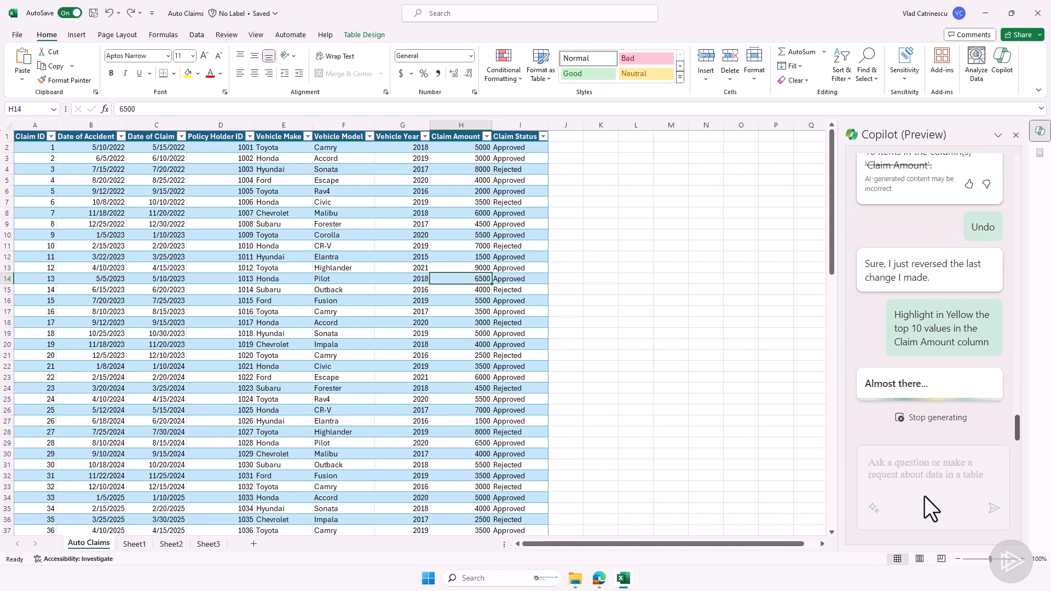
mouse_move(931, 408)
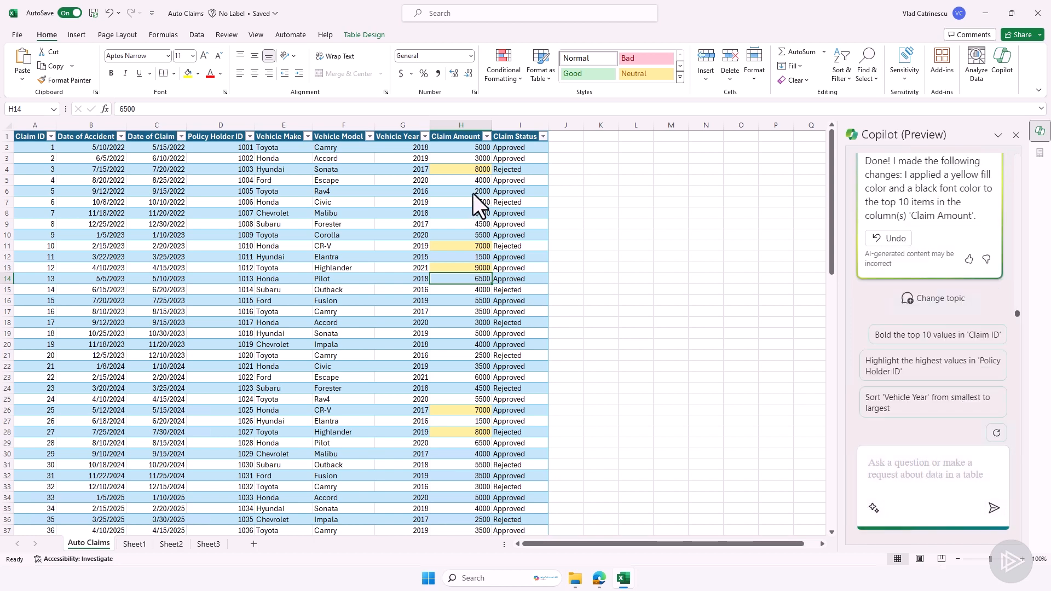
scroll("down", 3)
type("Sort Claim Amount from smallest to largest")
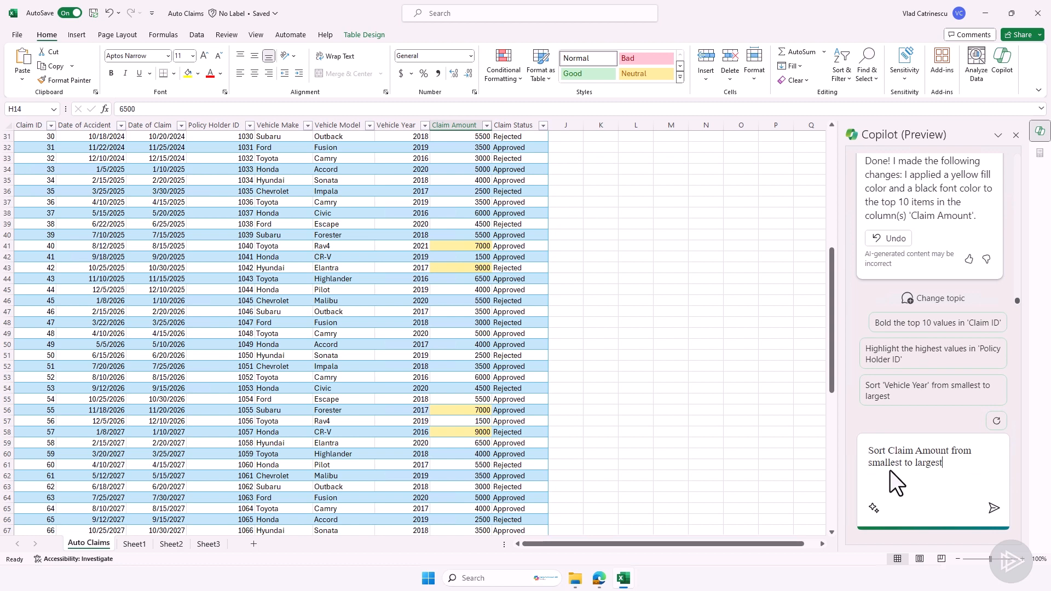
Step: Have Copilot sort Claim Amount smallest to largest, then scroll to the yellow amounts
left_click(995, 507)
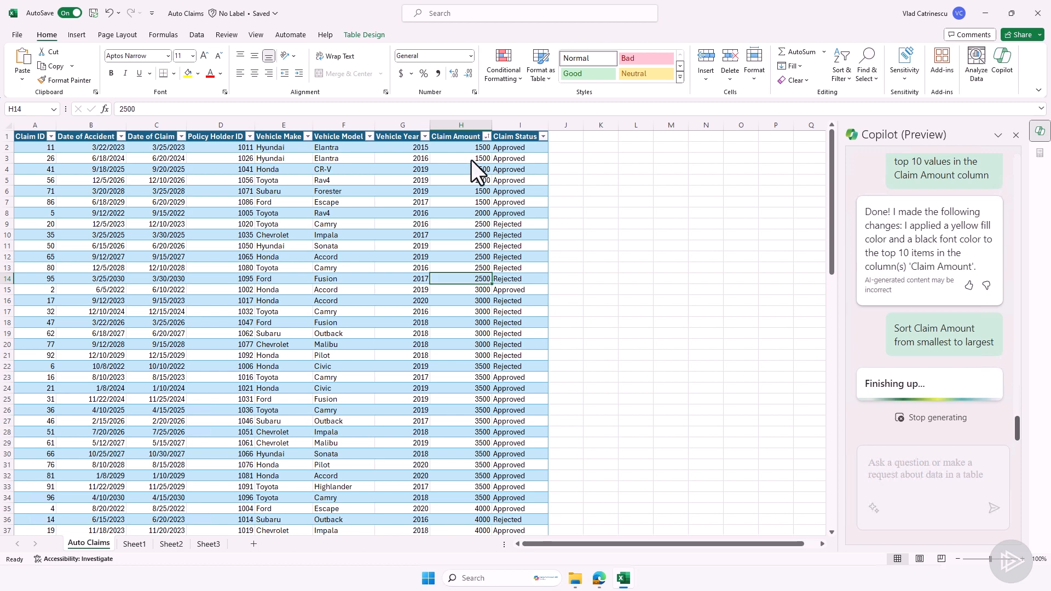
scroll("down", 3)
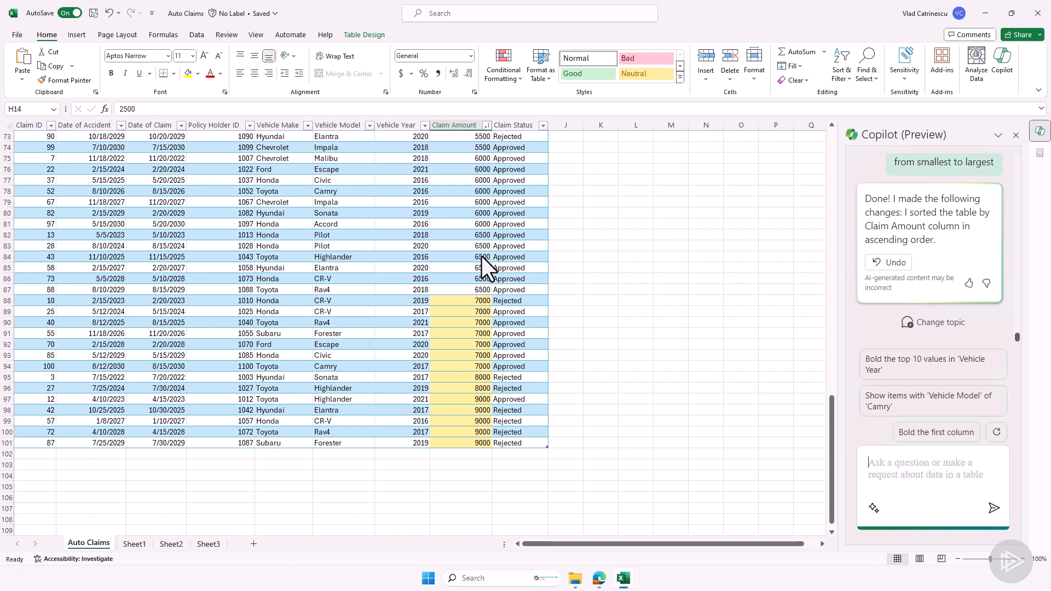
mouse_move(466, 316)
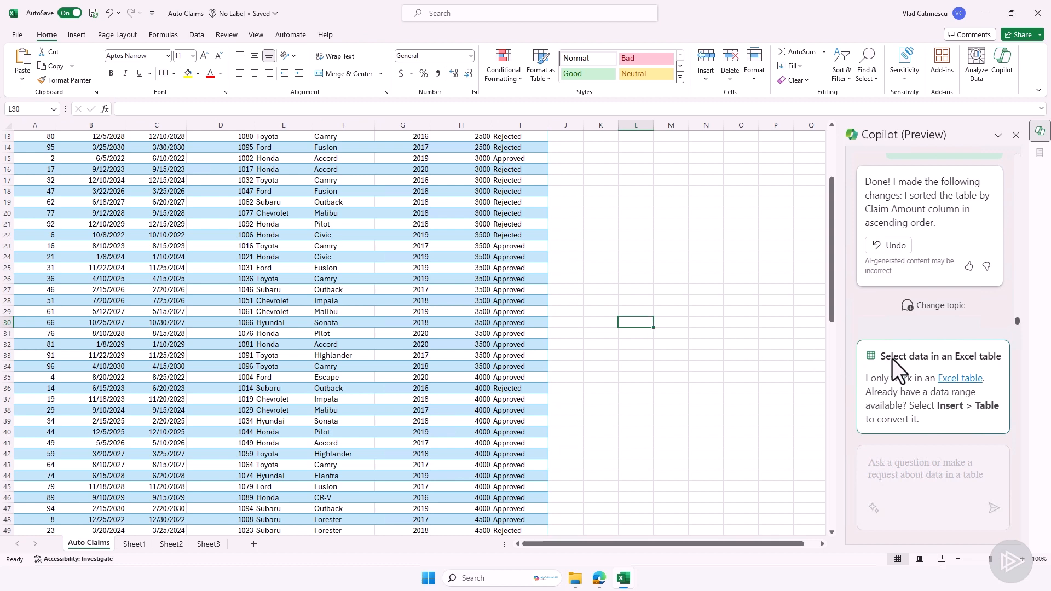
mouse_move(399, 332)
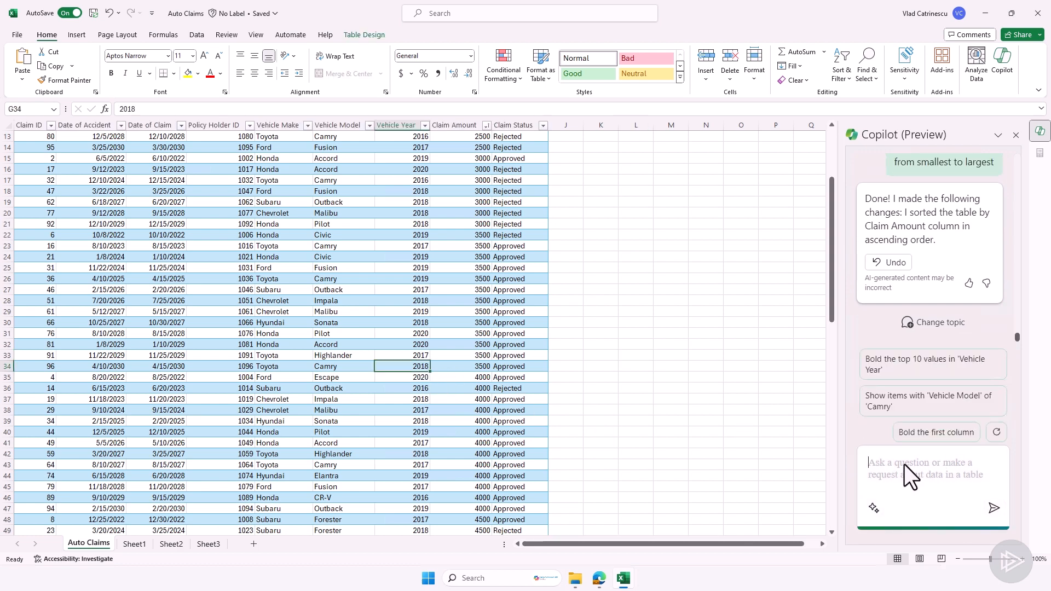
Step: Ask Copilot to filter claims to Toyota cars with Vehicle Year after 2018
type("Filter to only show claims of Toyota cars with Vehicule Year after 2018")
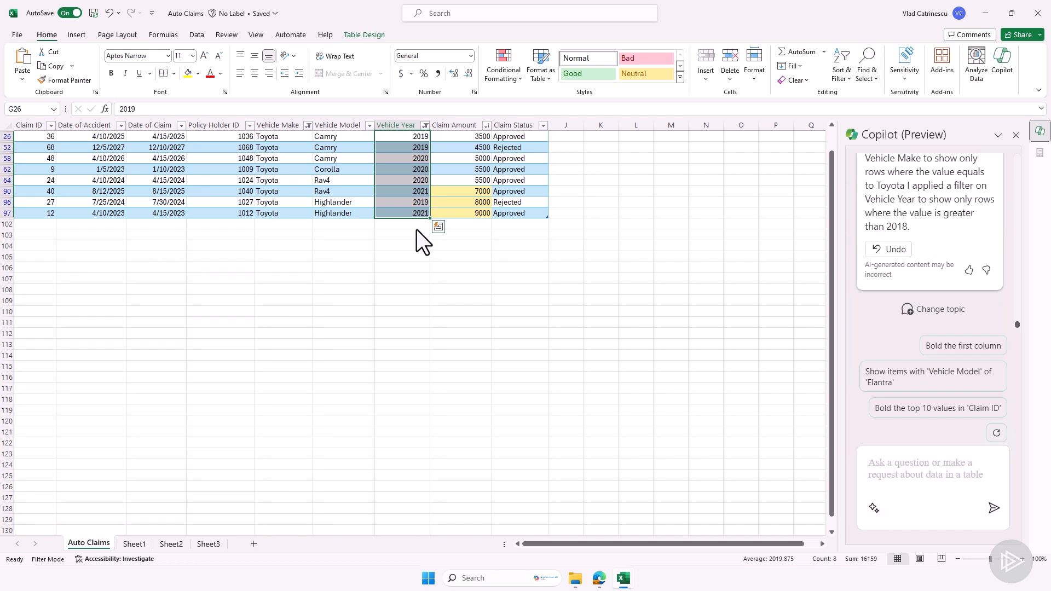
Step: Open the Vehicle Year filter options to confirm the Greater Than filter
left_click(424, 126)
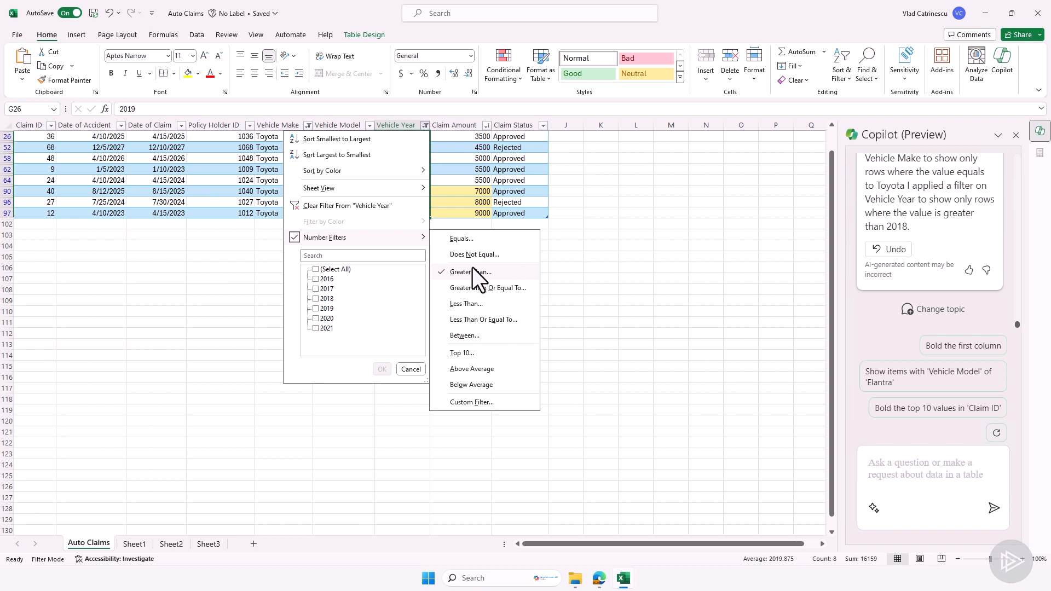
mouse_move(570, 287)
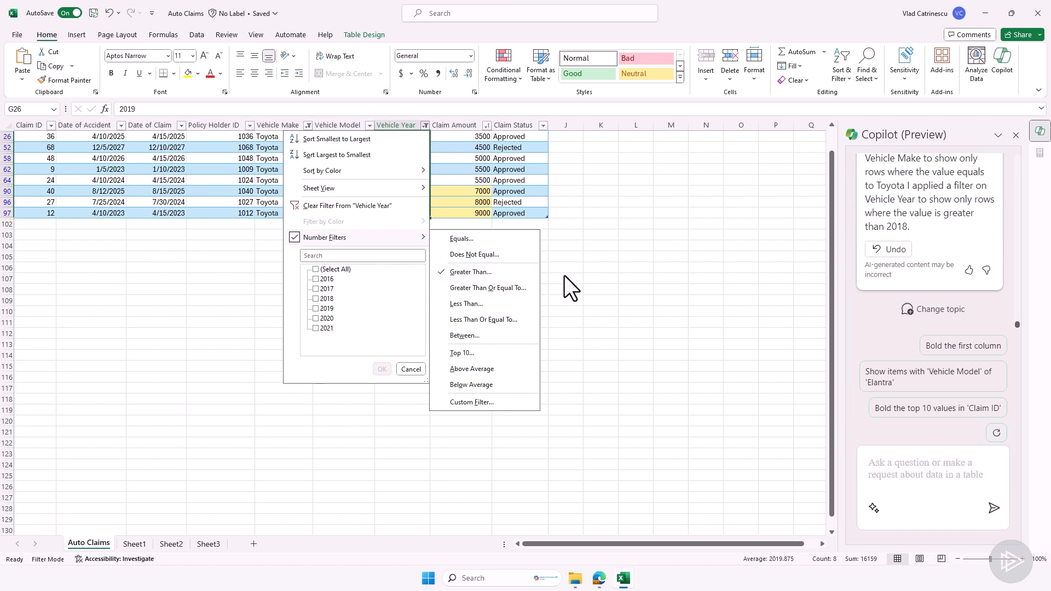